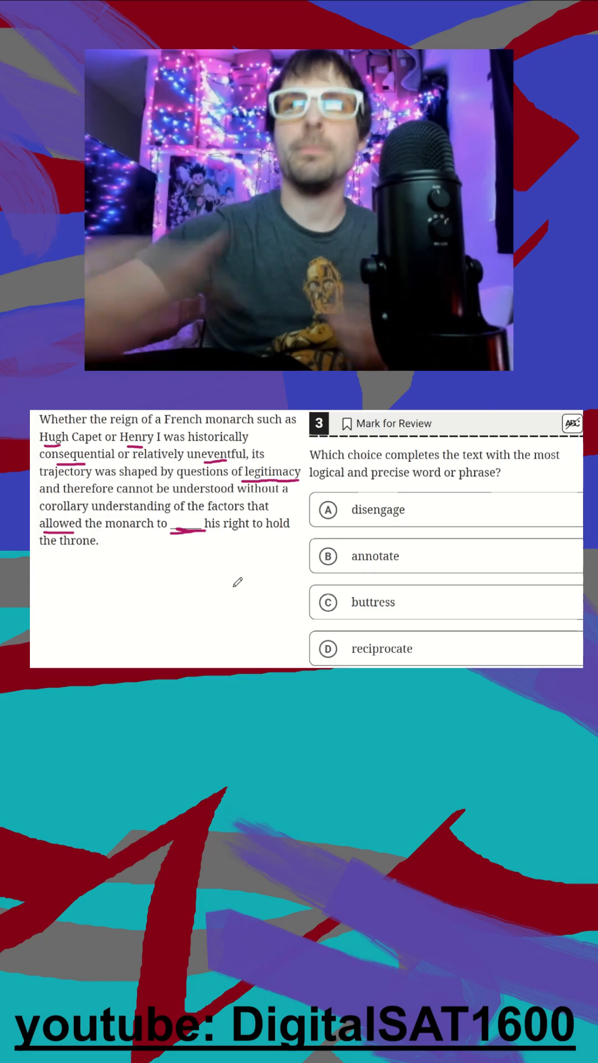
Strike out choice A, disengage, with a green pen X
click(328, 518)
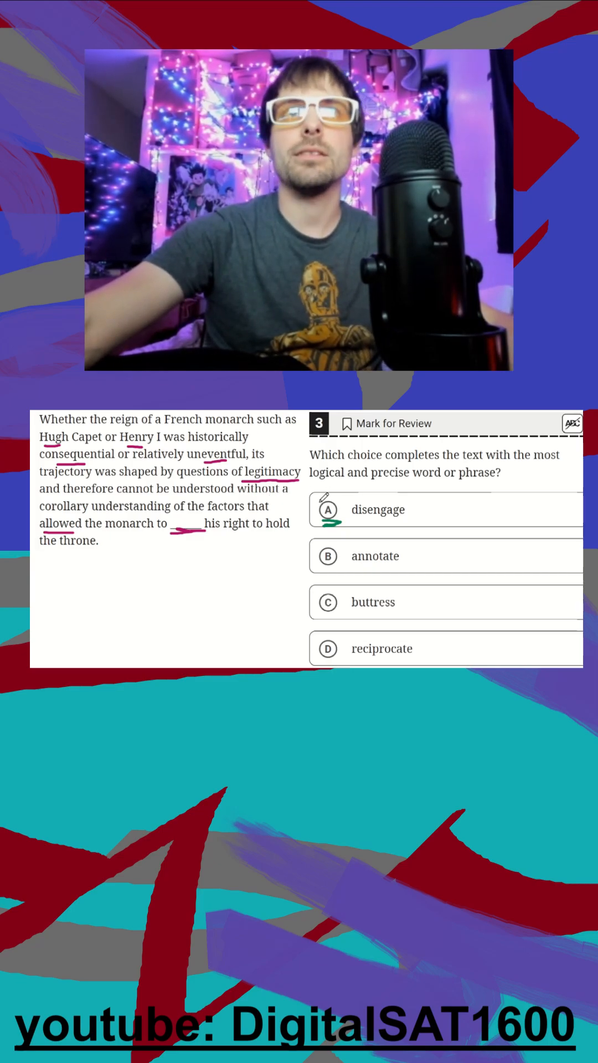
click(328, 509)
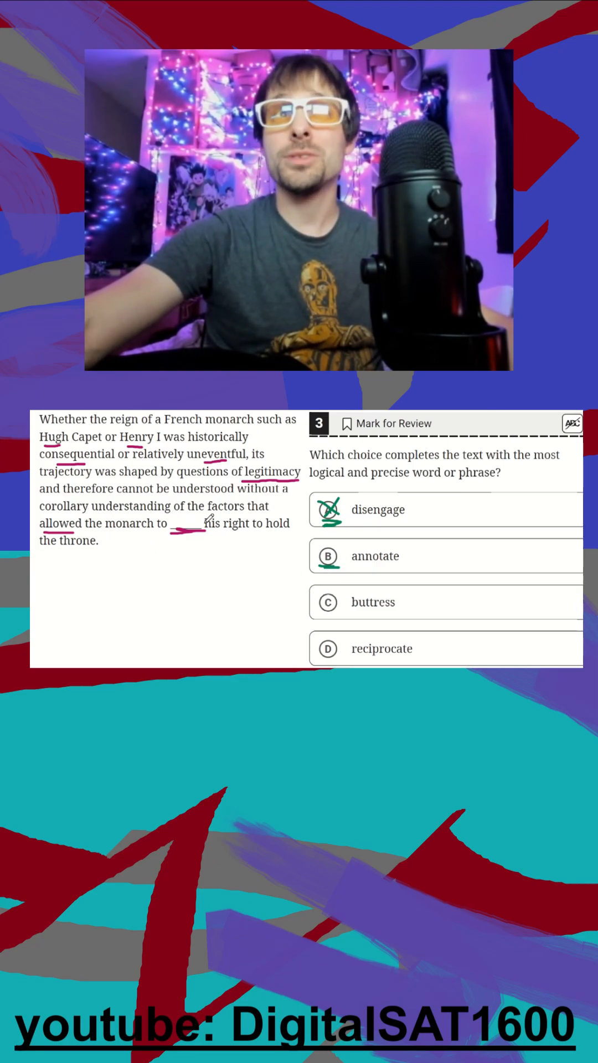
Strike out choices B, annotate, and D, reciprocate, leaving C, buttress, as the answer
click(327, 556)
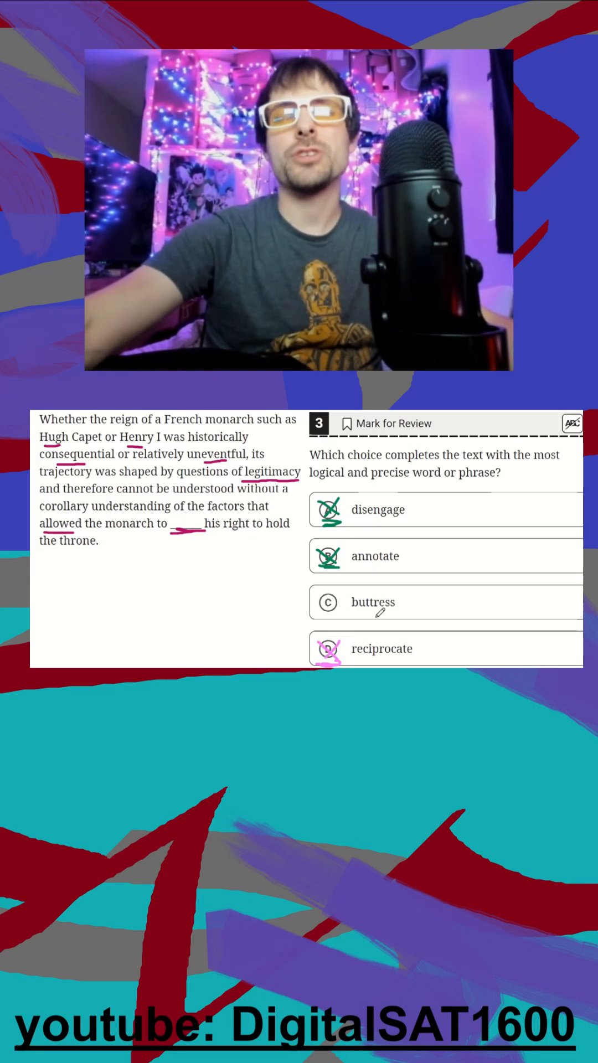
click(380, 614)
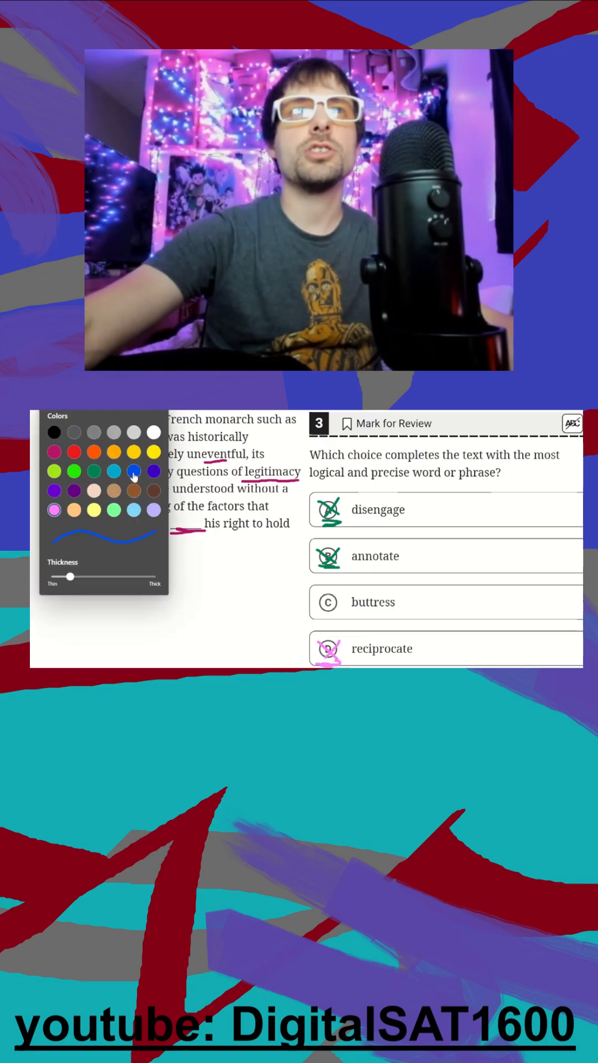